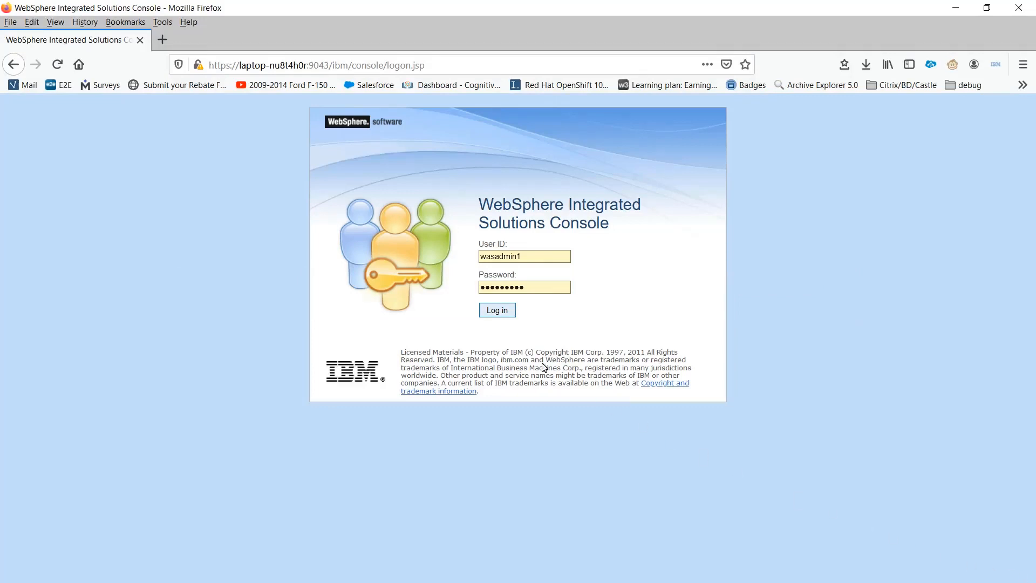
Sign in to the console and expand the Security category in navigation
{"action": "left_click", "coordinate": [497, 309]}
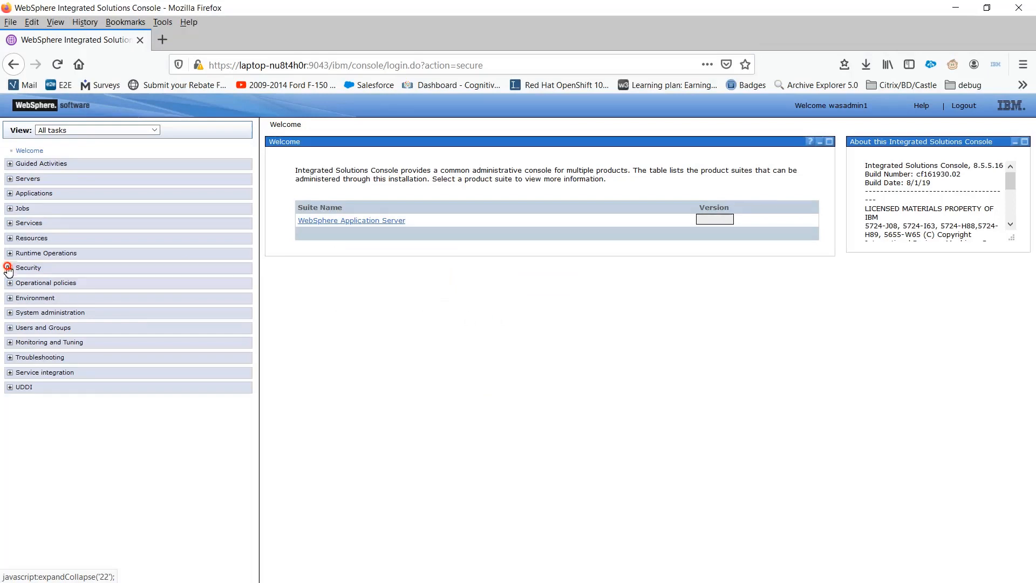
{"action": "left_click", "coordinate": [9, 267]}
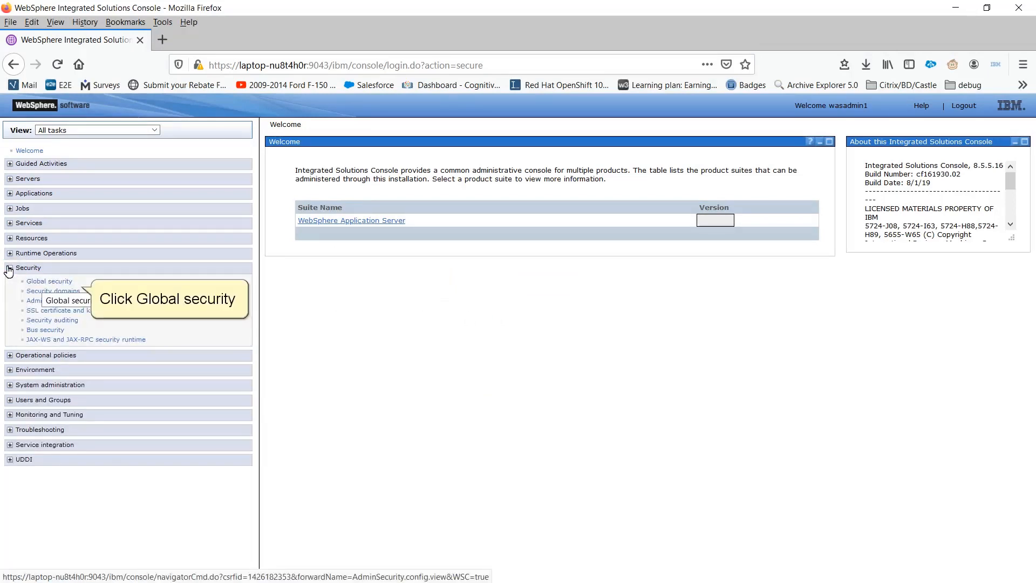
Go to Global security and open its Custom properties list
{"action": "left_click", "coordinate": [49, 281]}
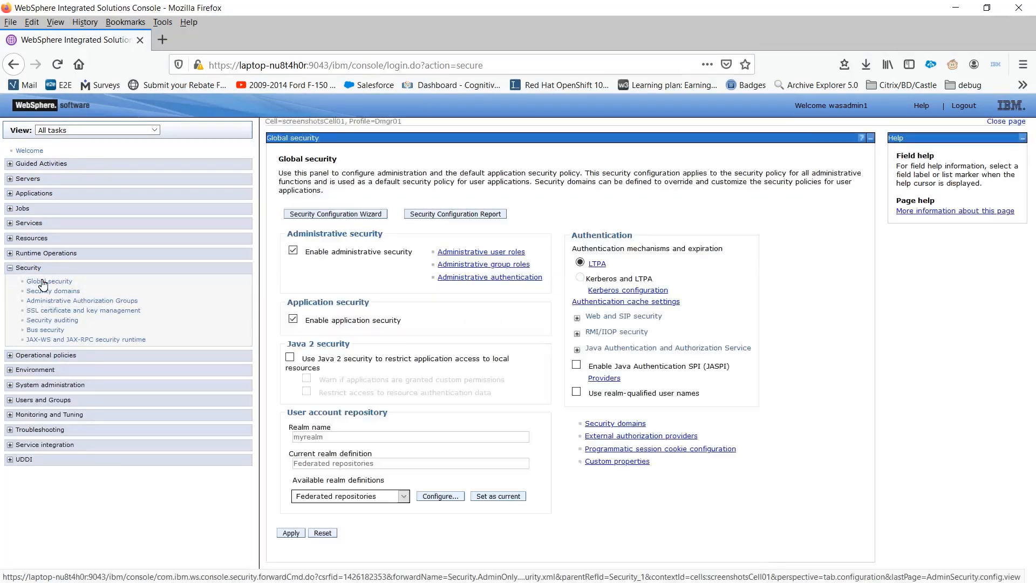
{"action": "mouse_move", "coordinate": [616, 460]}
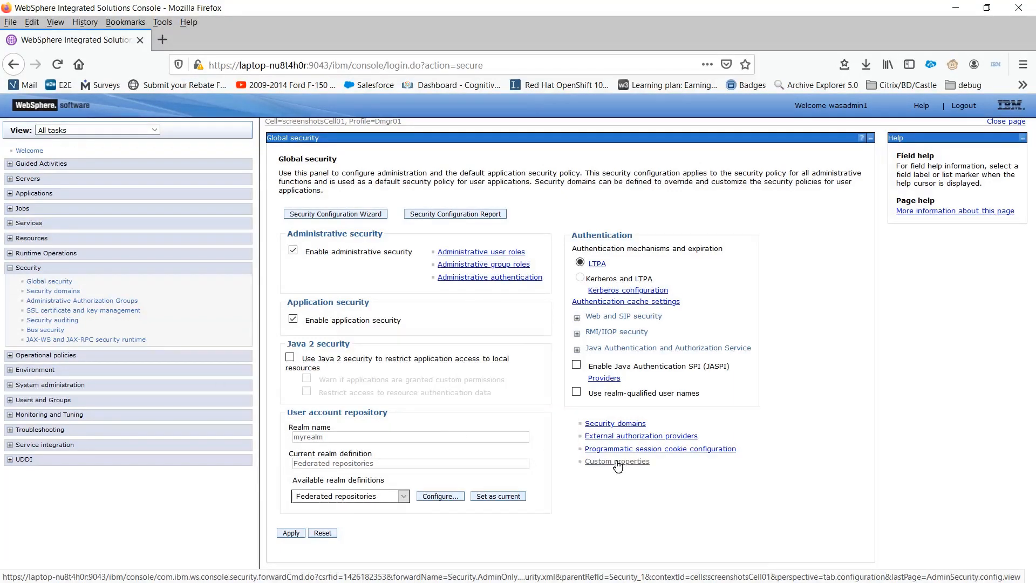
{"action": "left_click", "coordinate": [616, 460]}
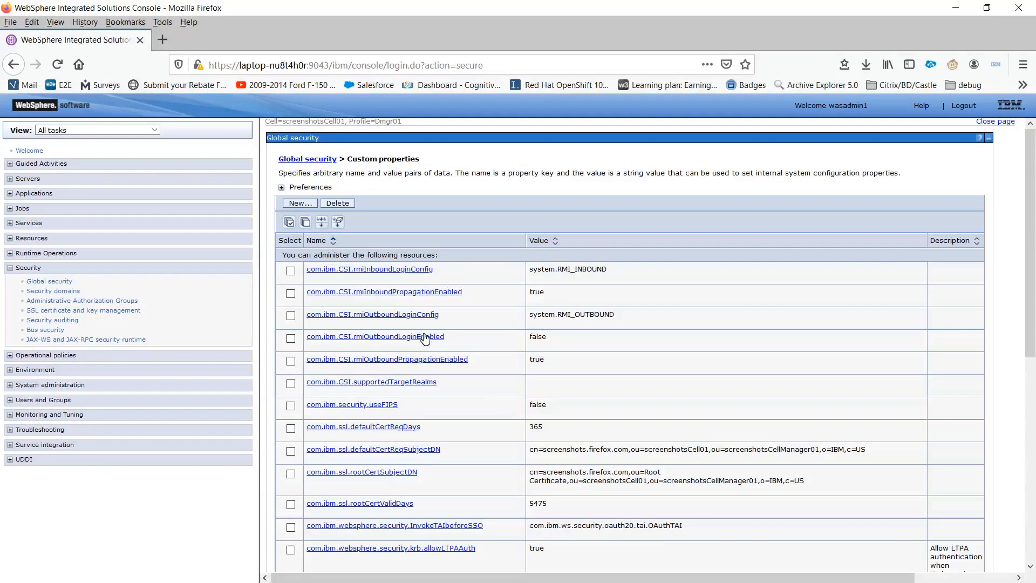
Create property com.ibm.websphere.ssl.include.ECCiphers with value true and description 'eccipher enable'
{"action": "left_click", "coordinate": [298, 203]}
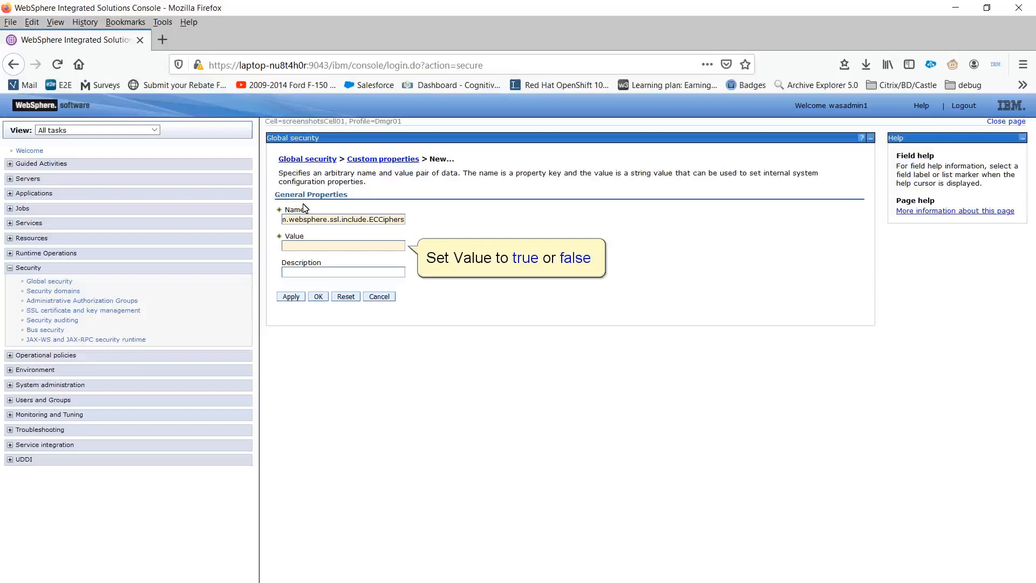
{"action": "left_click", "coordinate": [343, 245]}
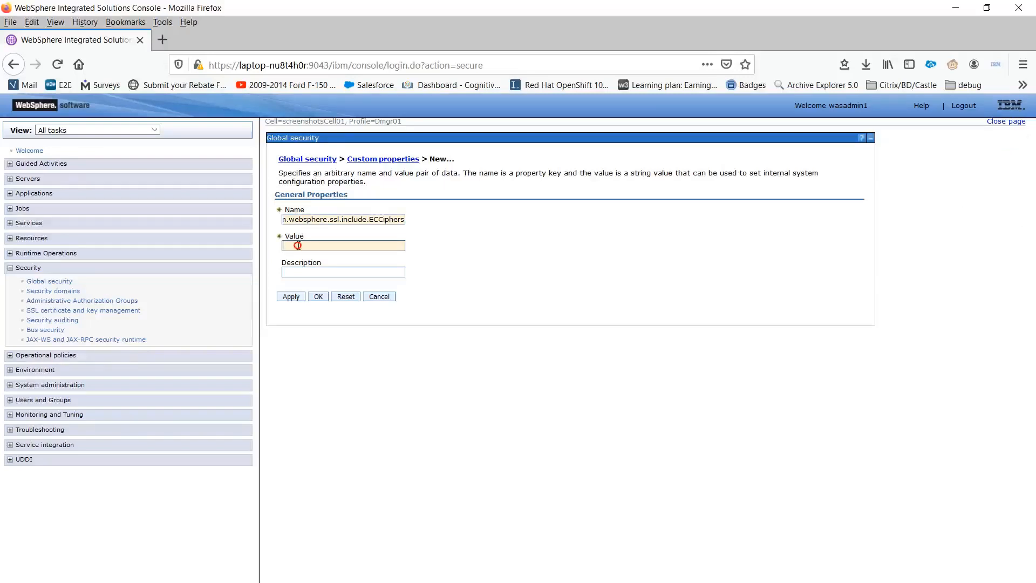
{"action": "type", "text": "true"}
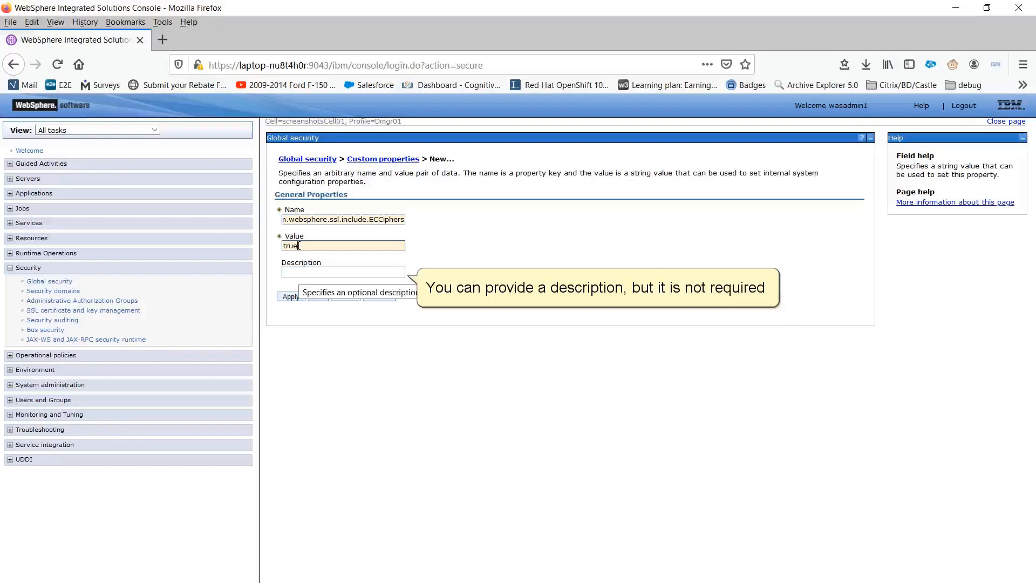
{"action": "type", "text": "eccipher enable"}
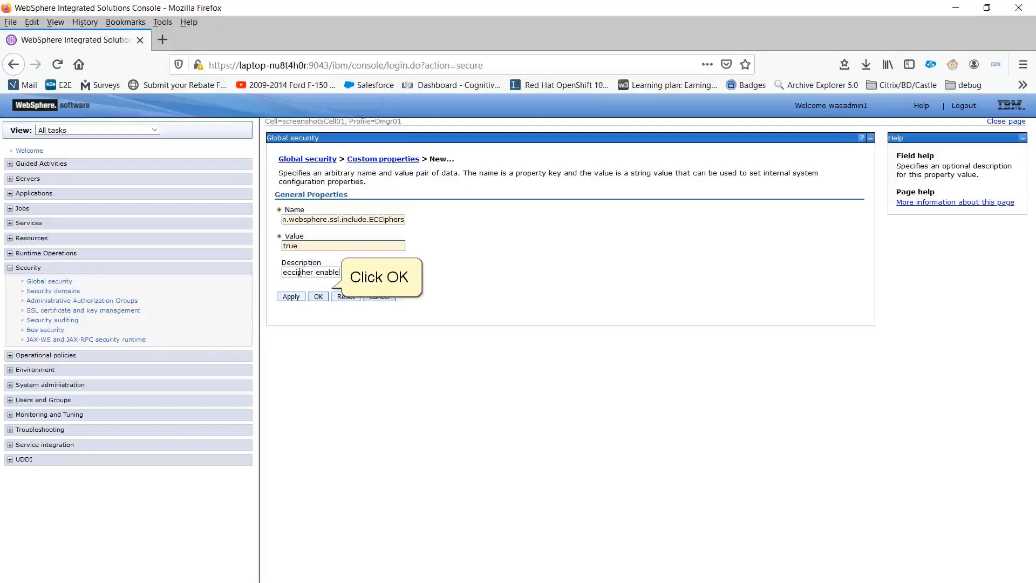
{"action": "left_click", "coordinate": [318, 296]}
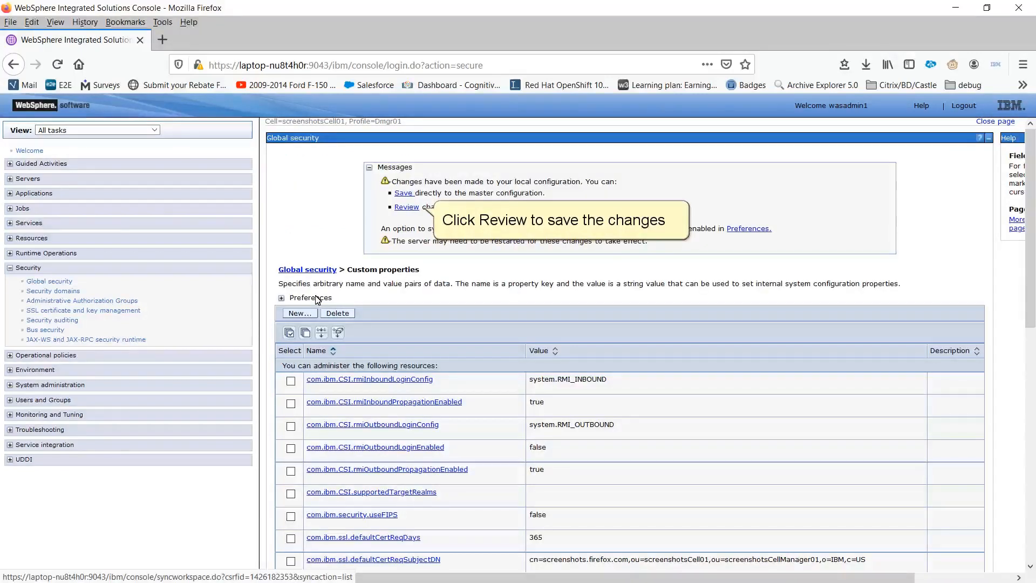
Review and save changes with node synchronization enabled, then dismiss the synchronization results
{"action": "left_click", "coordinate": [406, 207]}
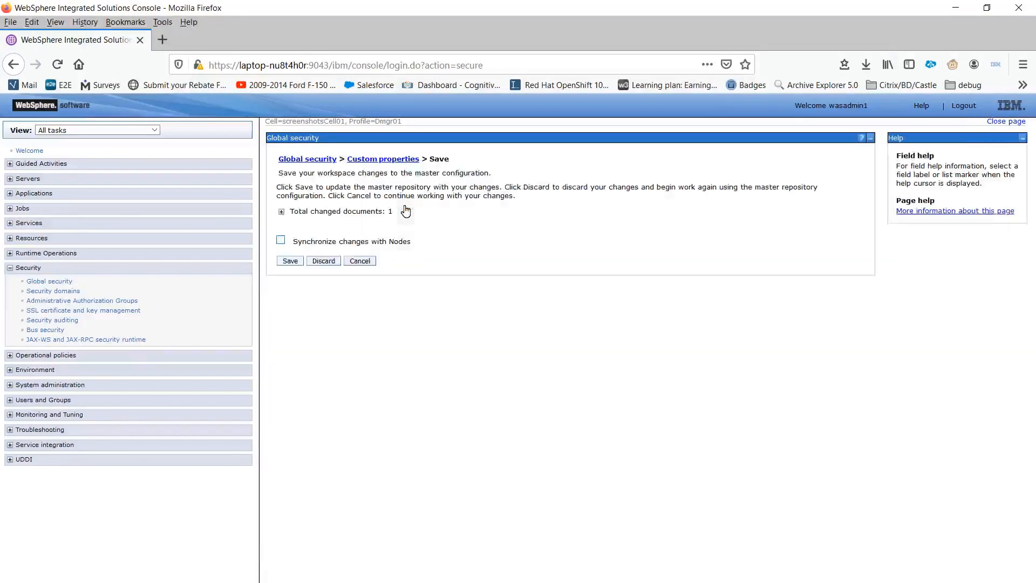
{"action": "mouse_move", "coordinate": [280, 239]}
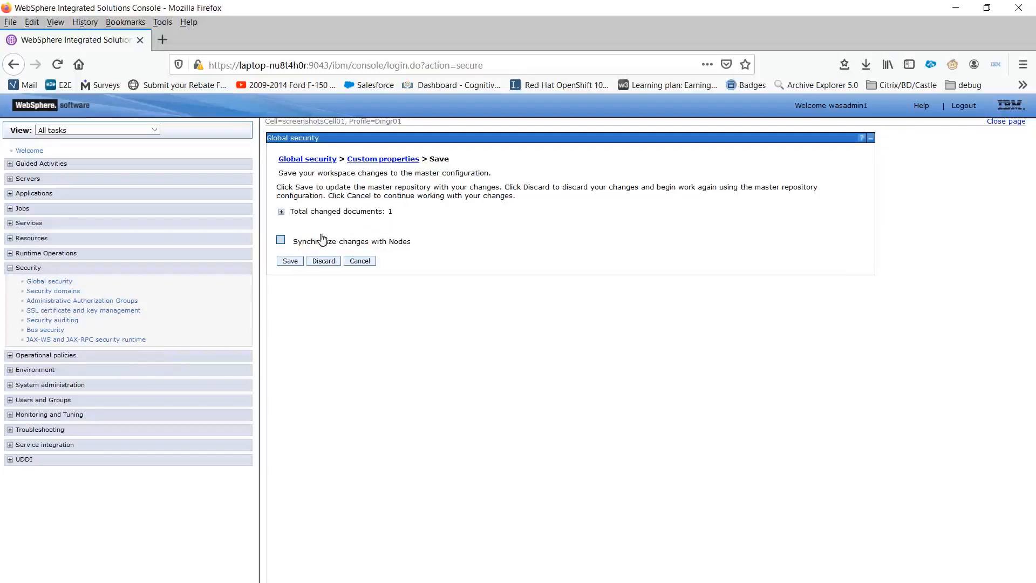
{"action": "left_click", "coordinate": [281, 240]}
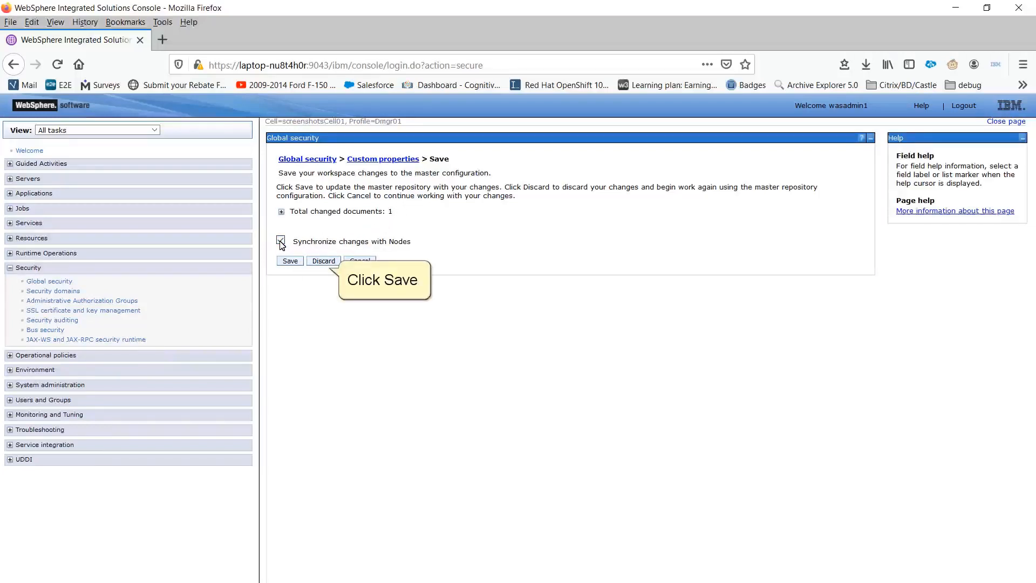
{"action": "left_click", "coordinate": [290, 261]}
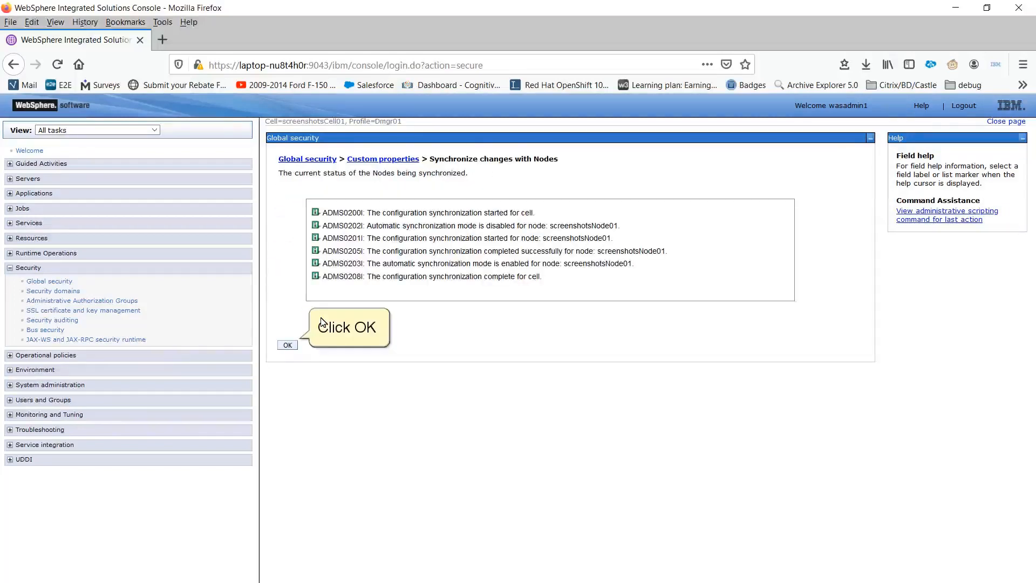
{"action": "left_click", "coordinate": [288, 344]}
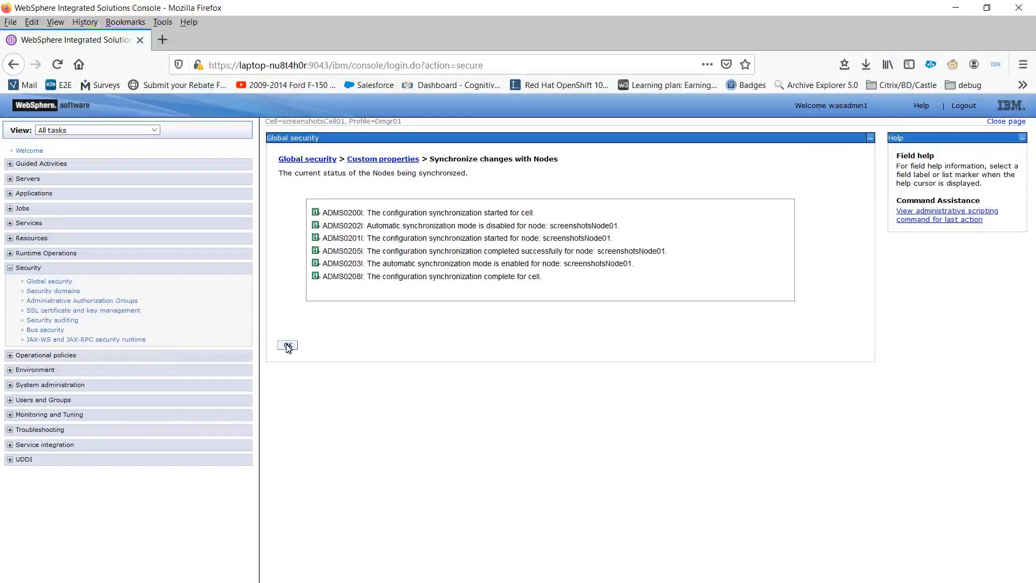
{"action": "left_click", "coordinate": [286, 345]}
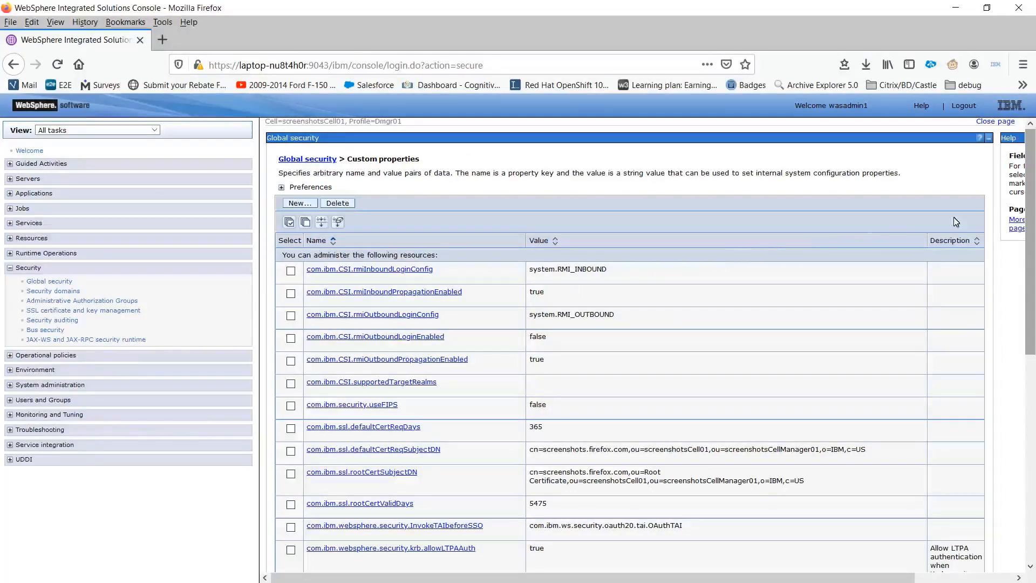
{"action": "scroll", "scroll_direction": "down", "scroll_amount": 3}
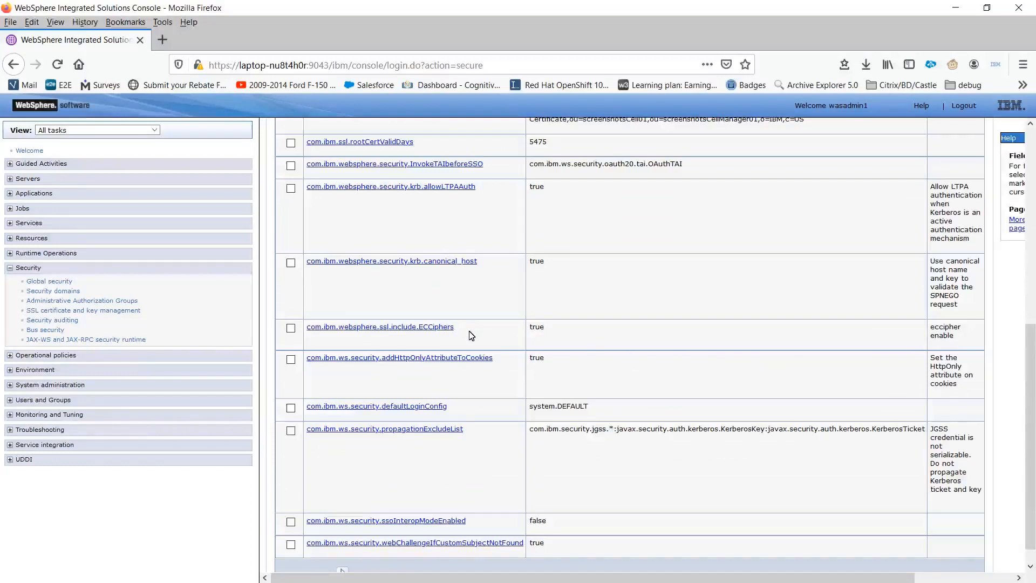
{"action": "left_click", "coordinate": [380, 327]}
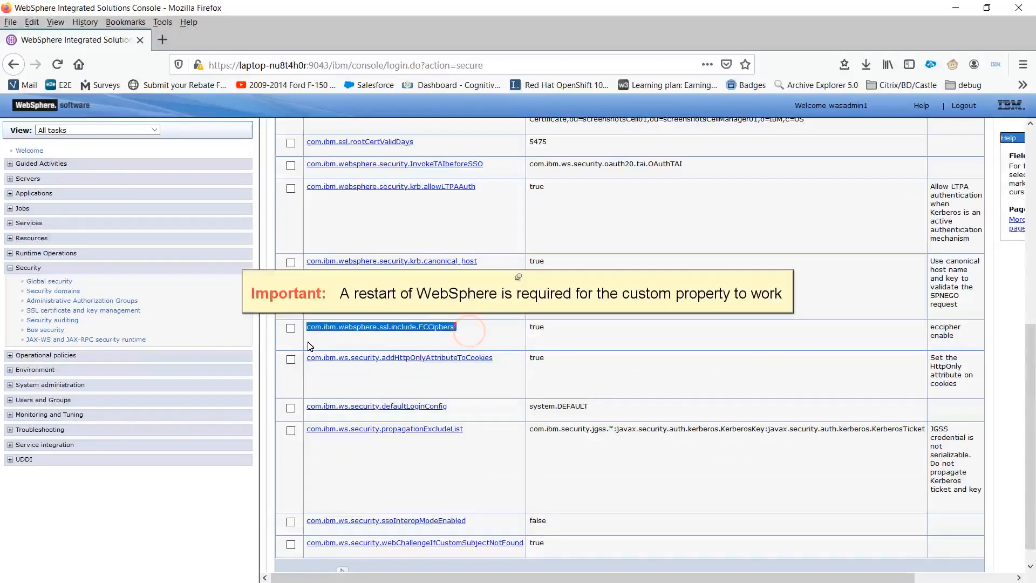